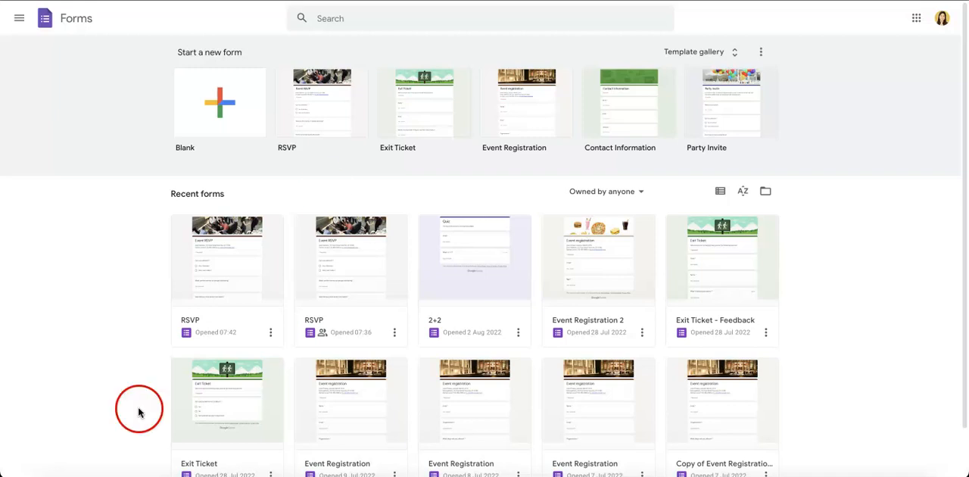
pyautogui.moveTo(222, 262)
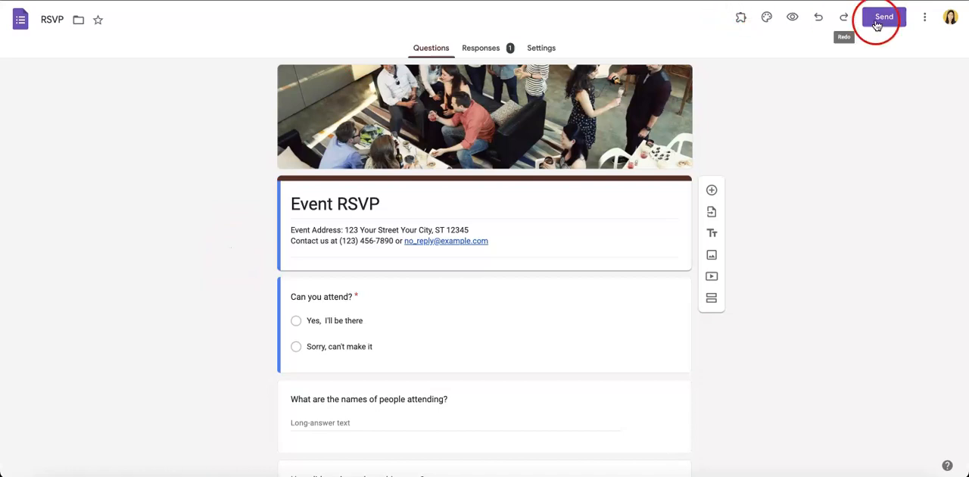
# - Search the Workspace Marketplace add-on store for "booking calendar"
pyautogui.click(923, 17)
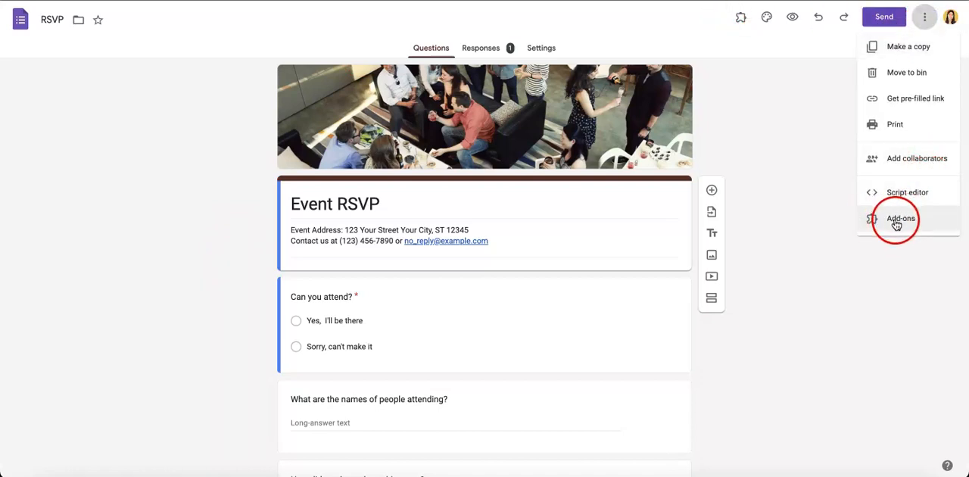
pyautogui.click(901, 218)
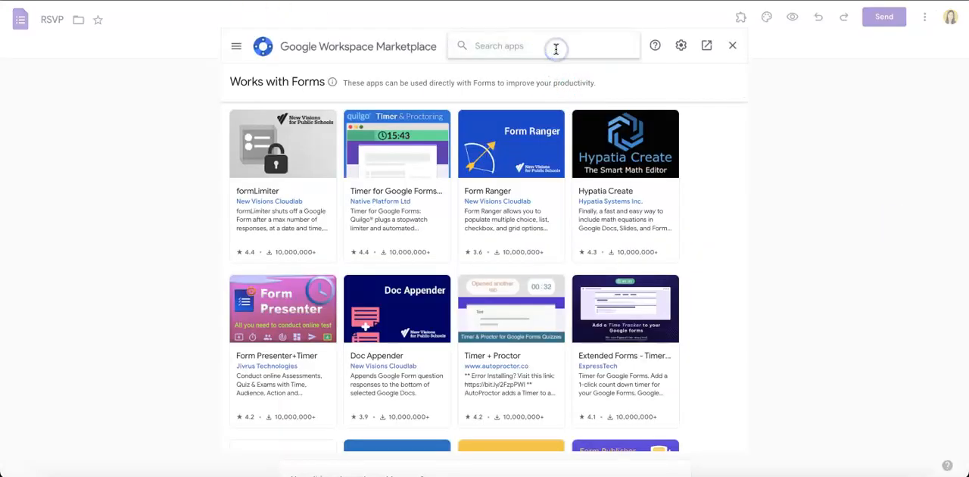
pyautogui.write('booking calendar')
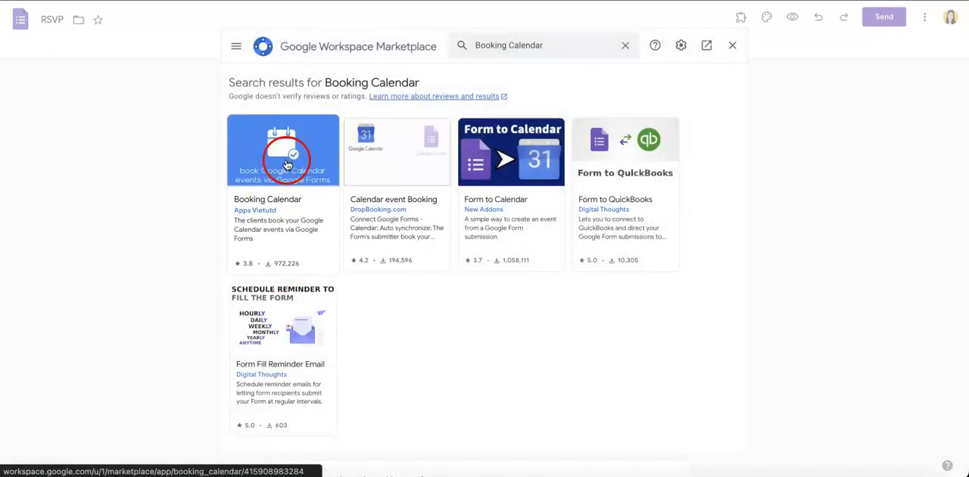
# - Install the Booking Calendar add-on, allowing its account permissions and dismissing the confirmation
pyautogui.click(283, 150)
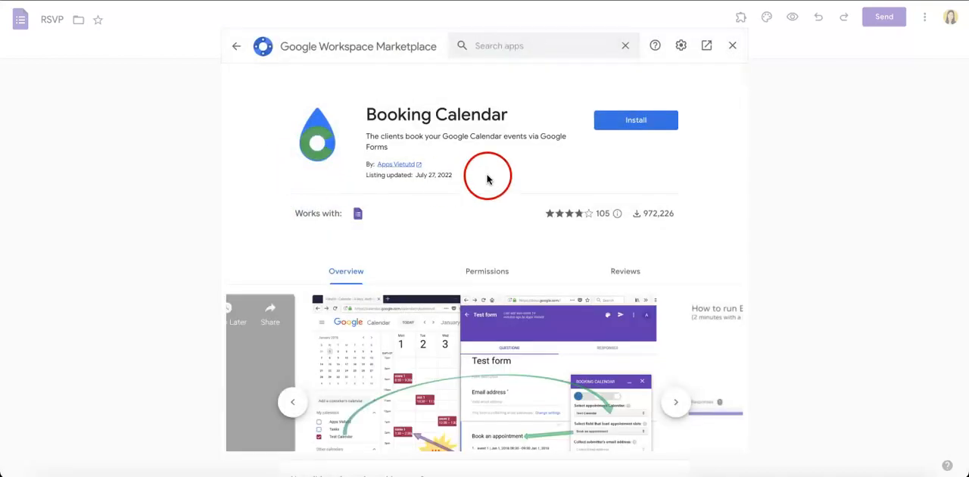
pyautogui.click(636, 119)
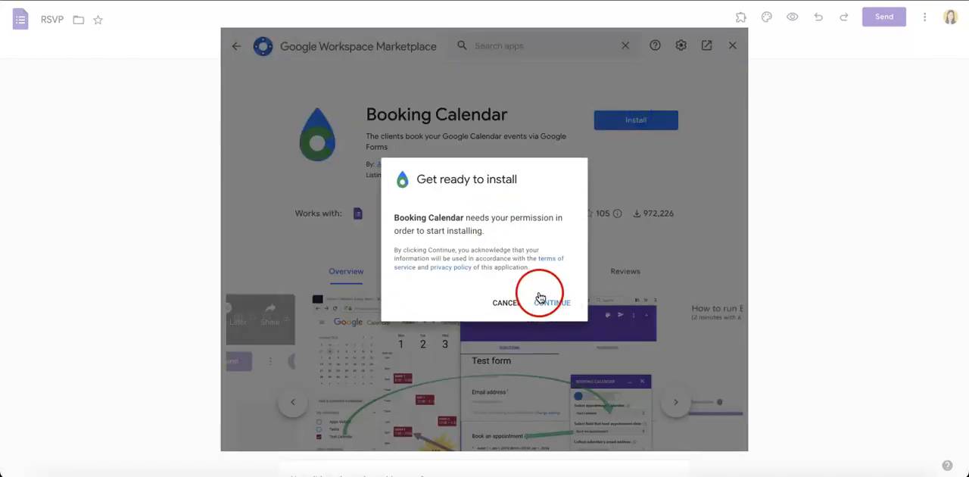
pyautogui.click(548, 302)
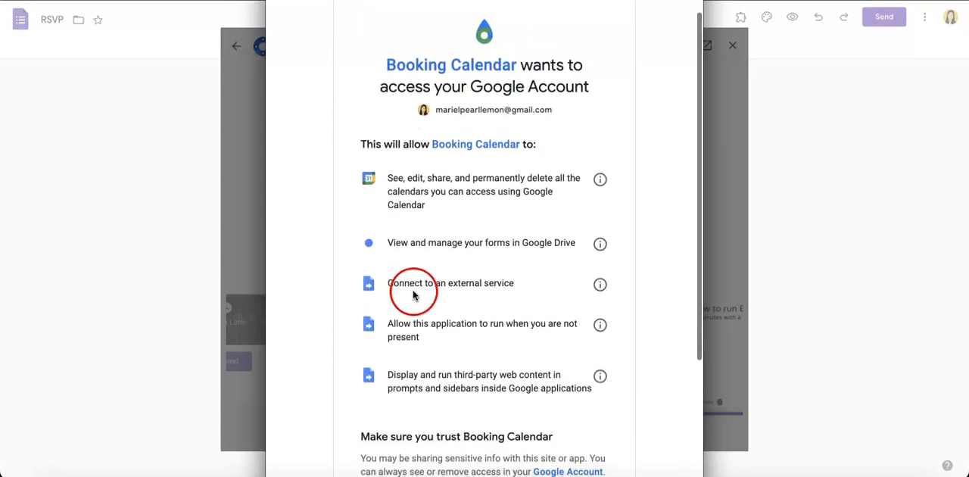
pyautogui.scroll(-3)
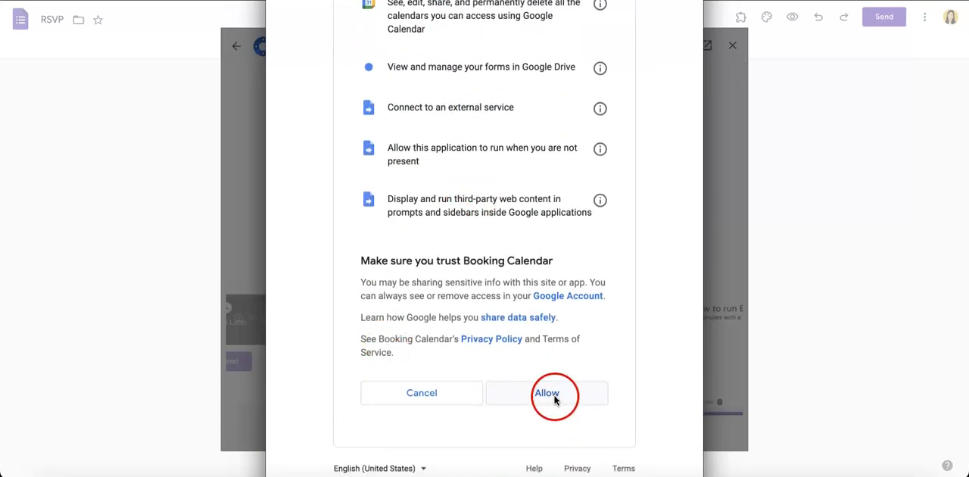
pyautogui.click(547, 392)
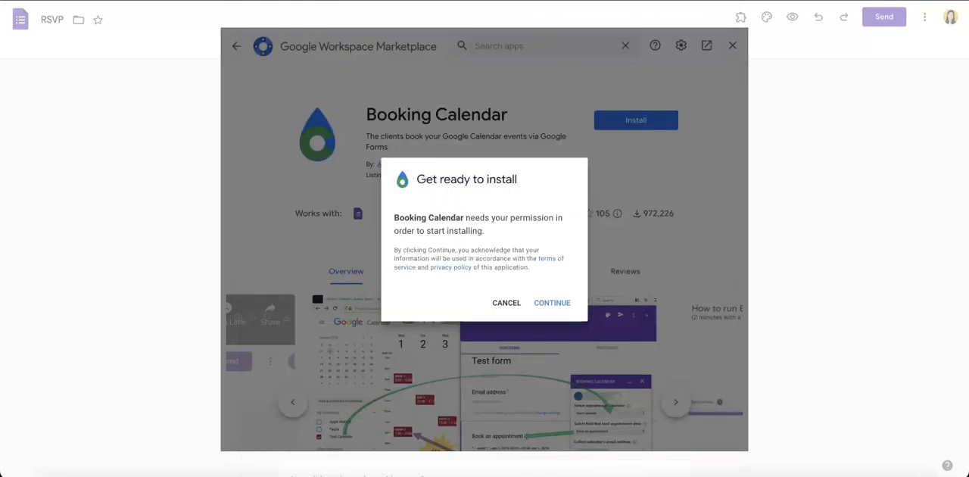
pyautogui.click(550, 303)
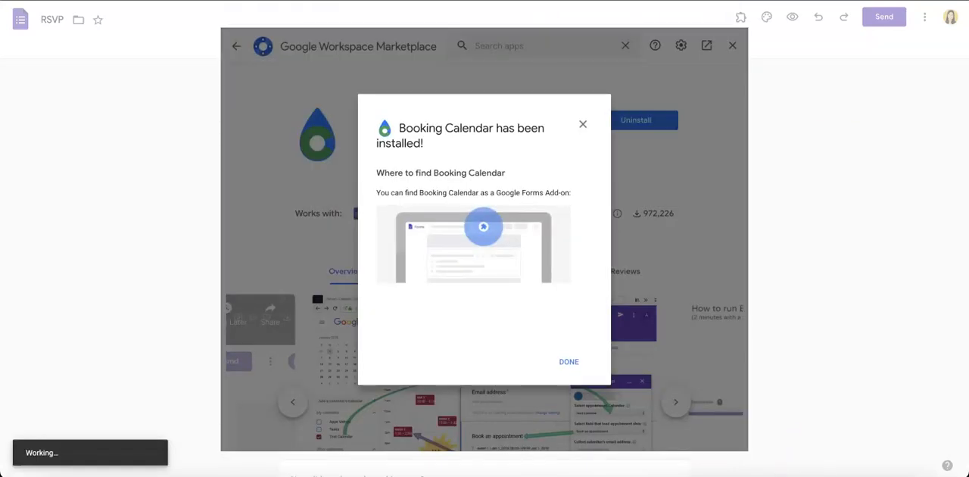
pyautogui.click(569, 361)
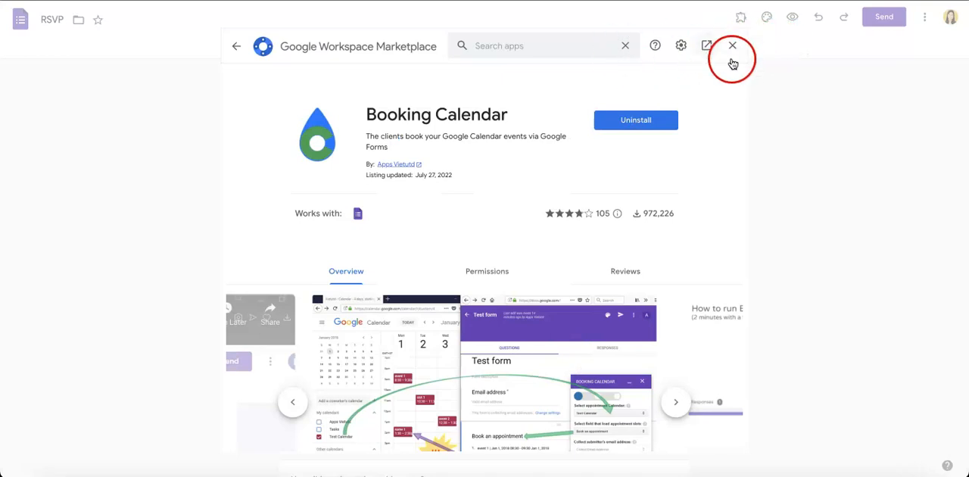
# - Close the Marketplace and launch Booking Calendar > Configure Booking Calendar from the installed add-ons
pyautogui.click(732, 46)
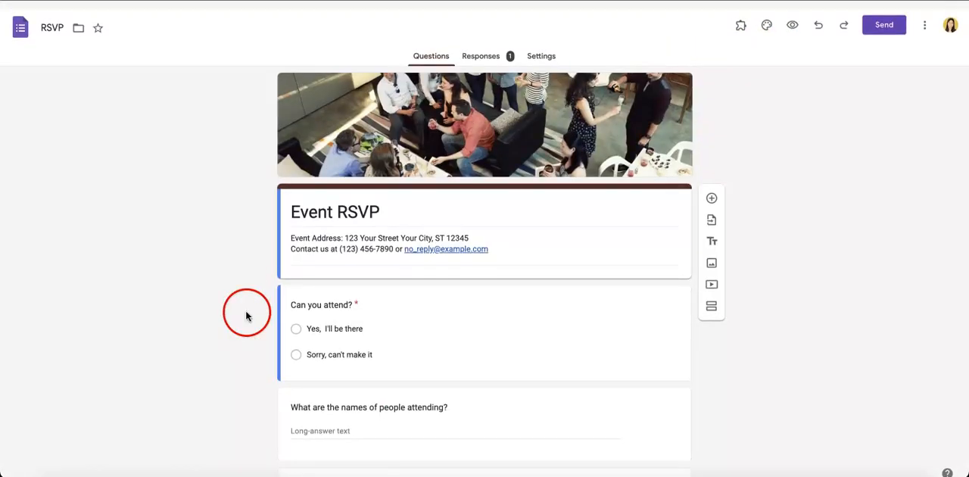
pyautogui.scroll(-3)
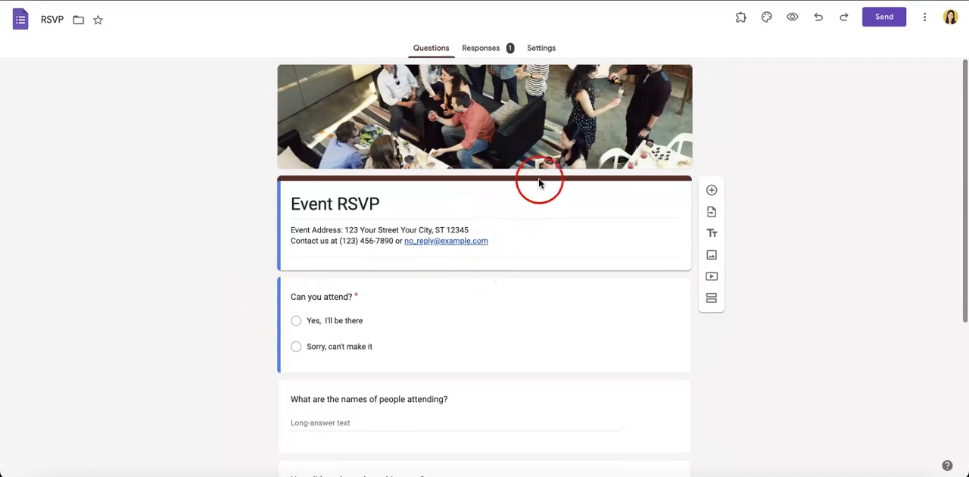
pyautogui.moveTo(624, 114)
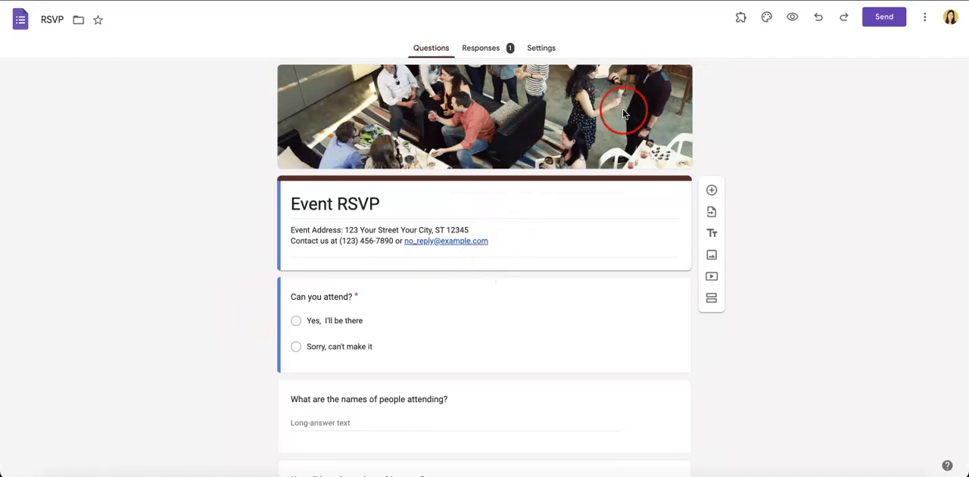
pyautogui.moveTo(708, 19)
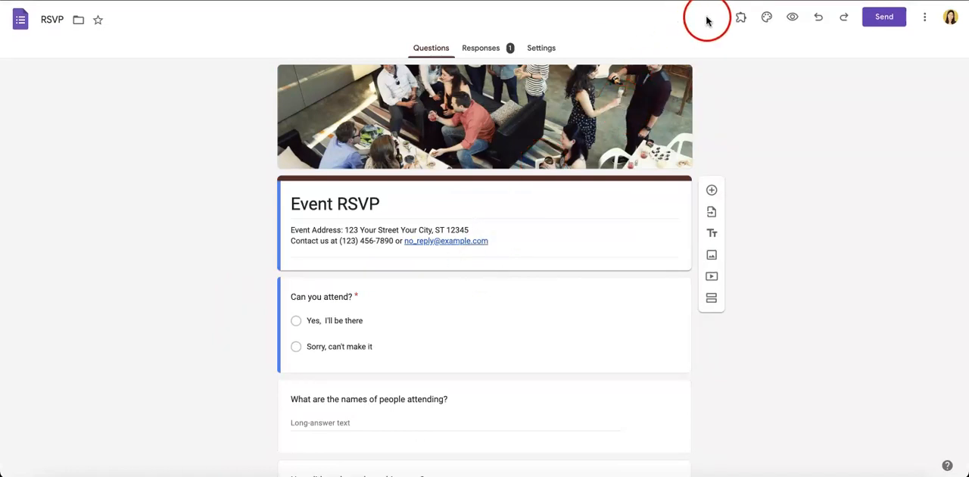
pyautogui.moveTo(740, 16)
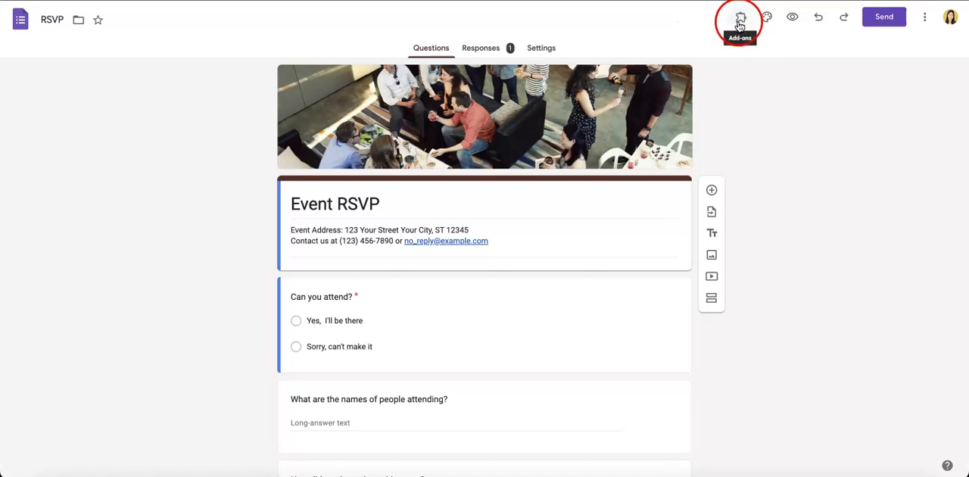
pyautogui.click(740, 17)
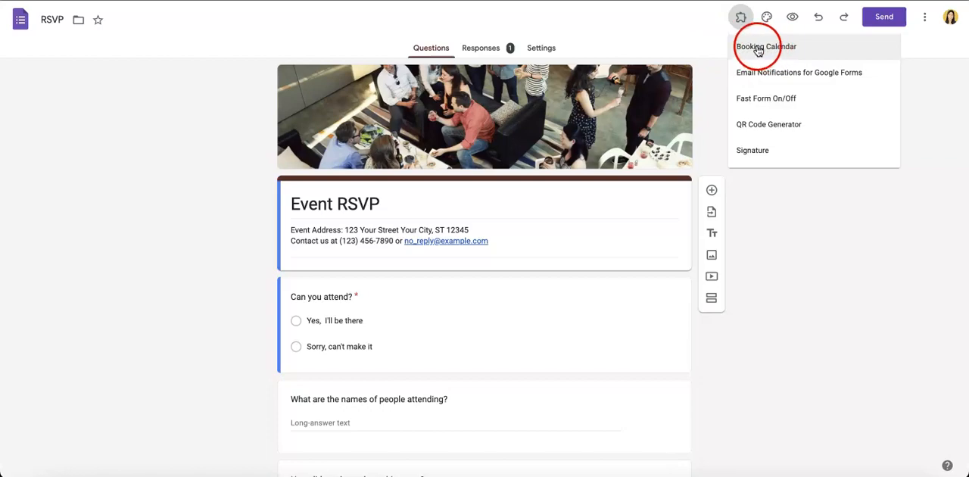
pyautogui.click(766, 45)
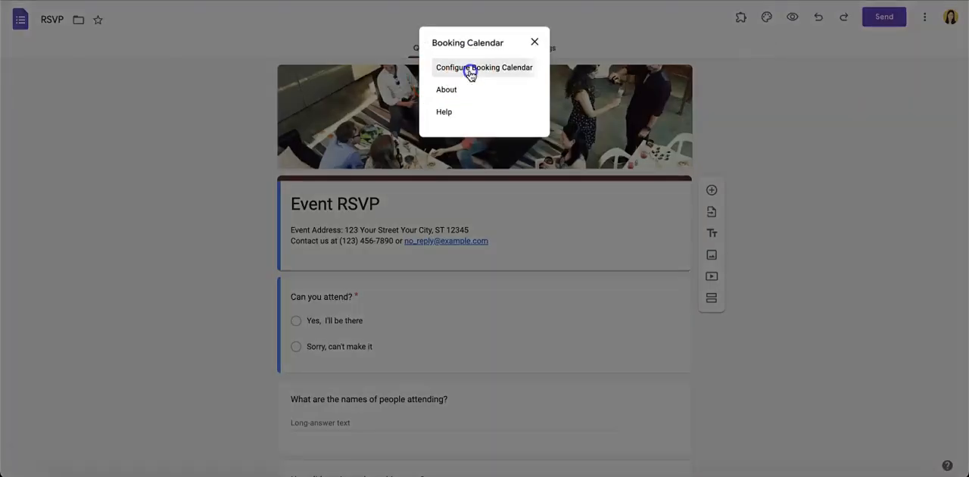
pyautogui.click(485, 66)
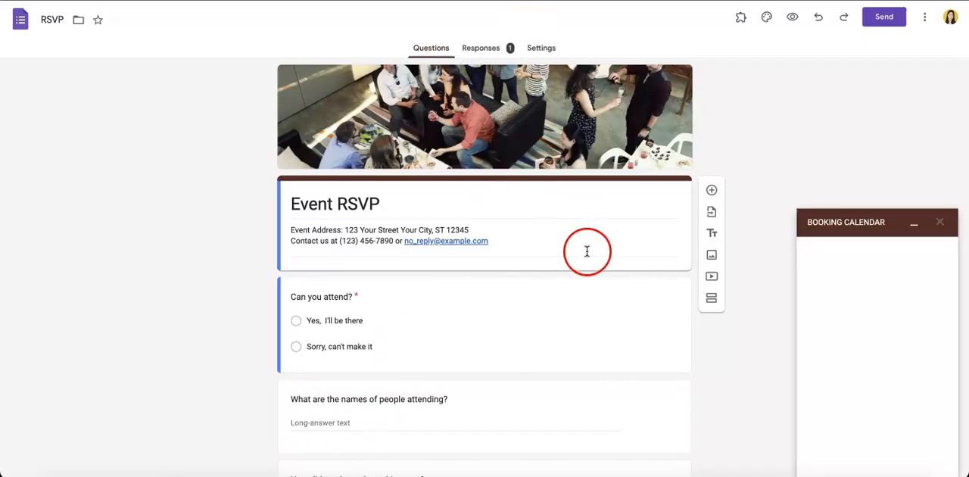
pyautogui.scroll(-3)
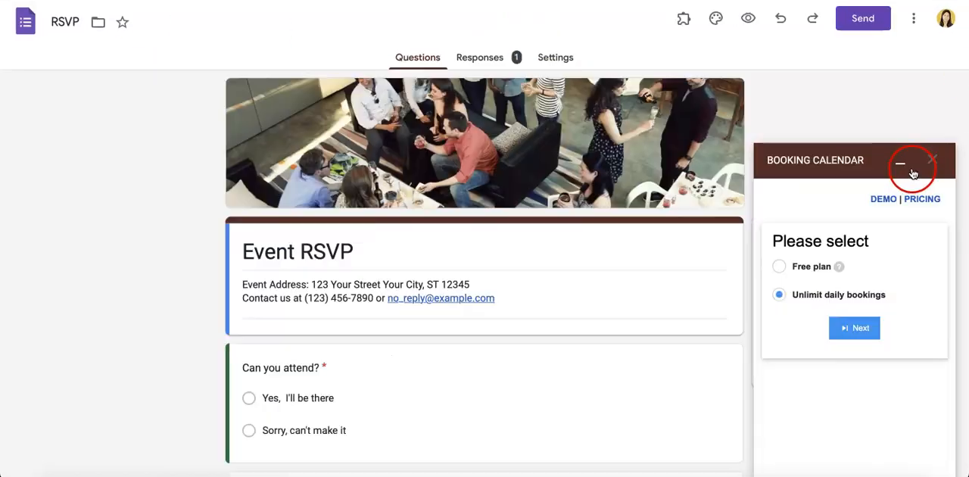
# - Choose the Free plan in the Booking Calendar sidebar and continue to the Select the Calendar step
pyautogui.click(682, 19)
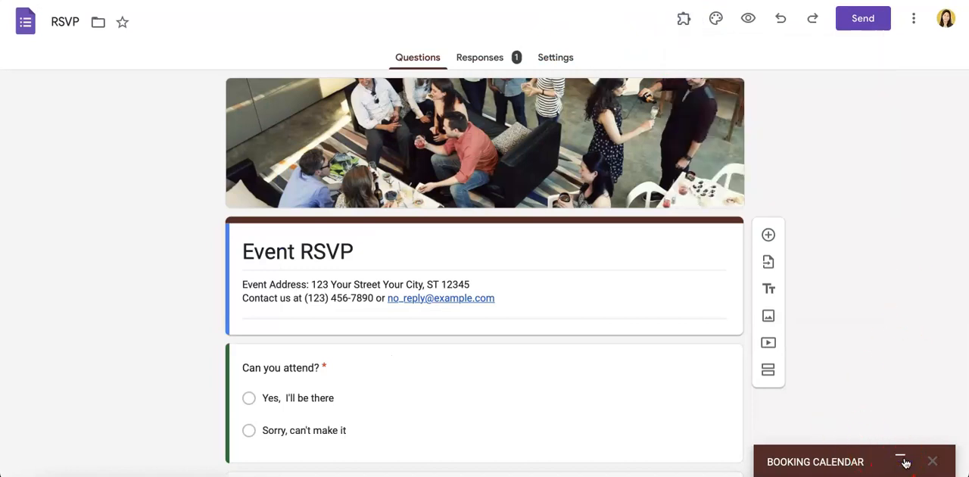
pyautogui.click(899, 460)
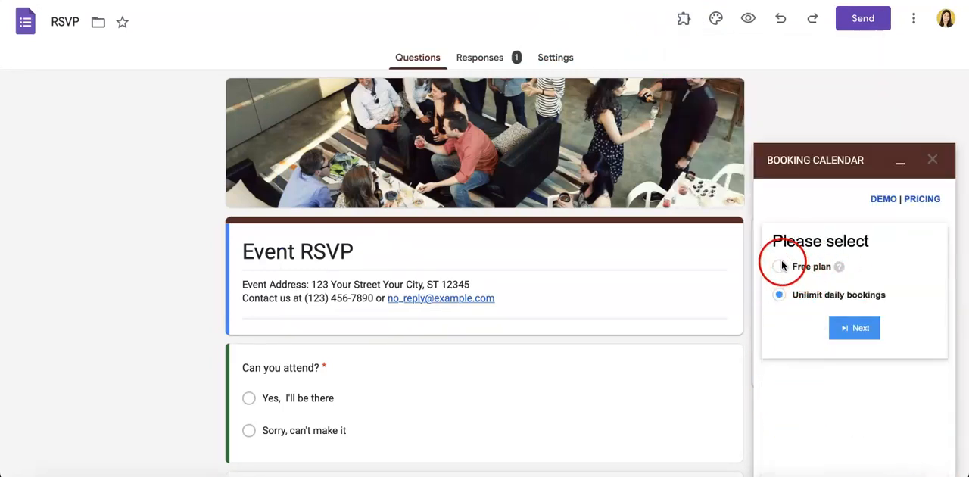
pyautogui.click(778, 266)
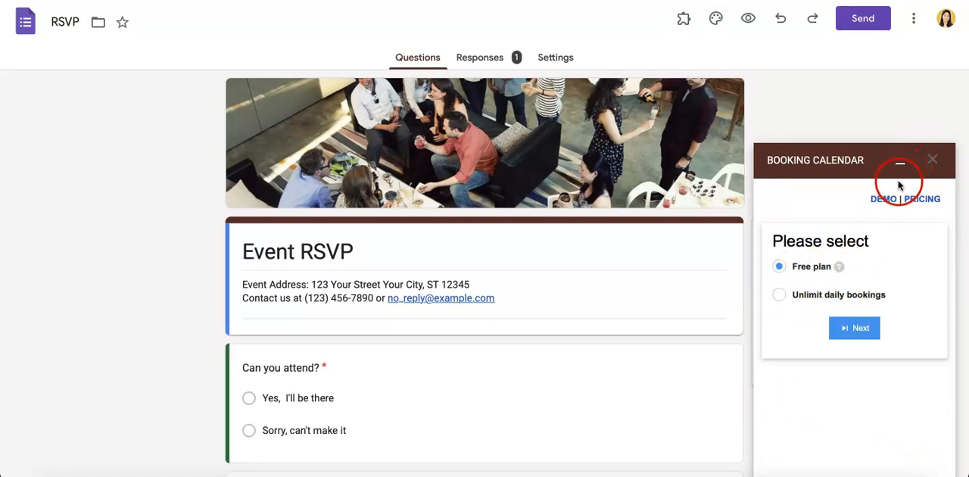
pyautogui.click(854, 326)
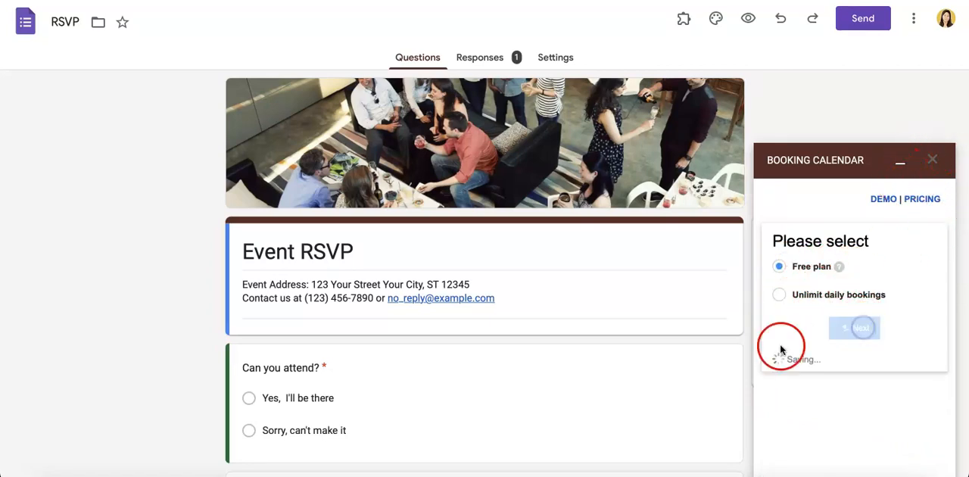
pyautogui.click(853, 327)
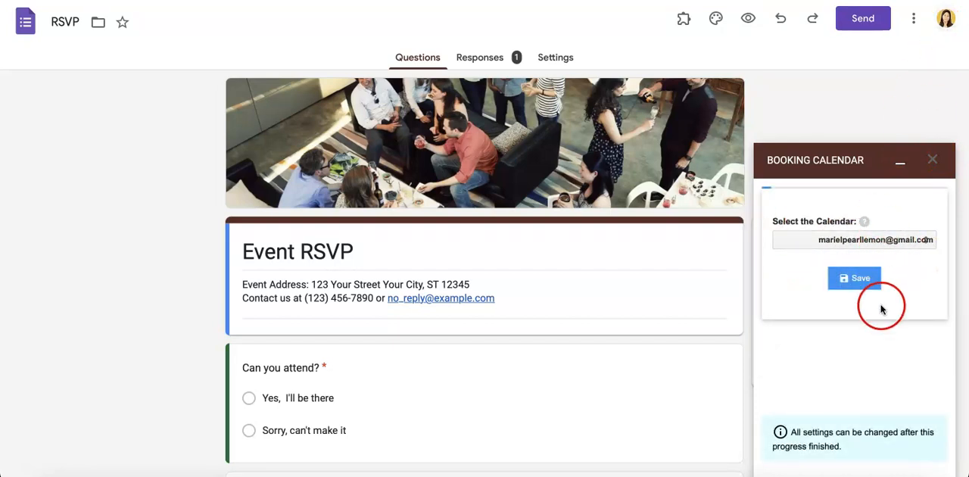
# - Save the chosen calendar and create the synced Event Slots dropdown question
pyautogui.click(854, 278)
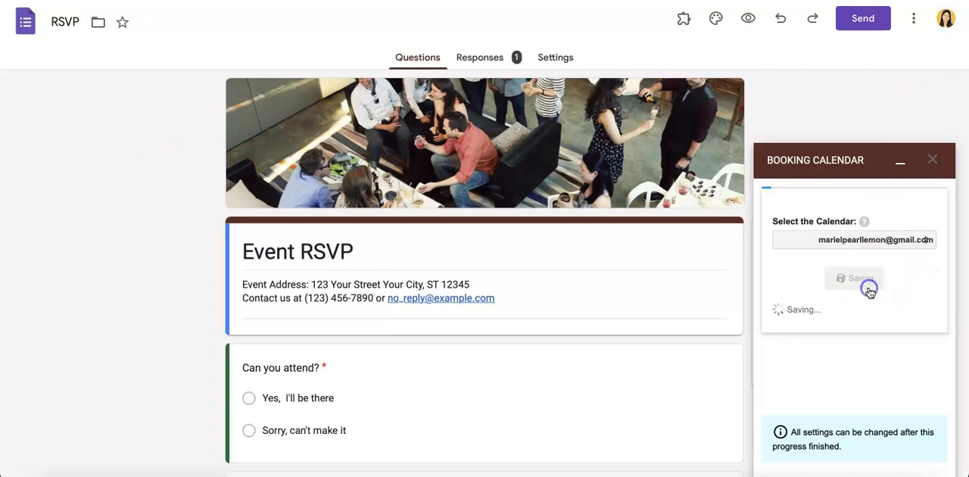
pyautogui.click(853, 278)
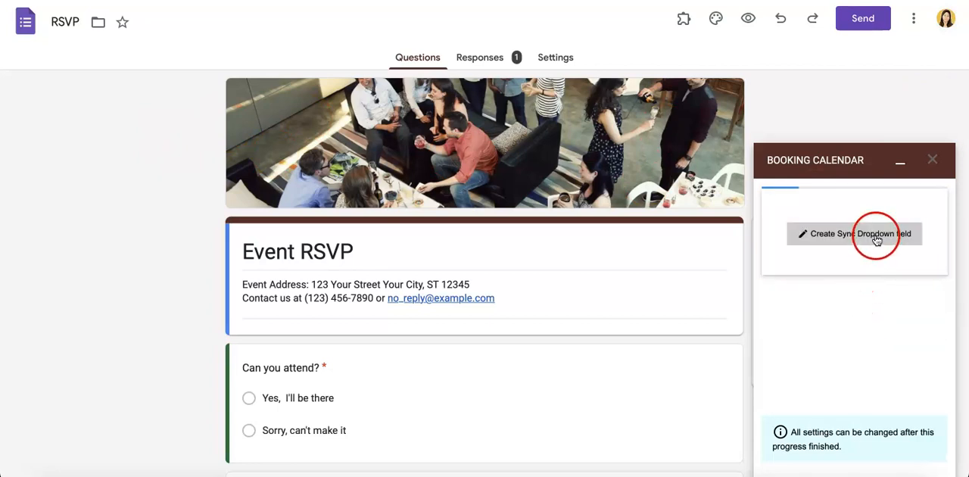
pyautogui.click(853, 233)
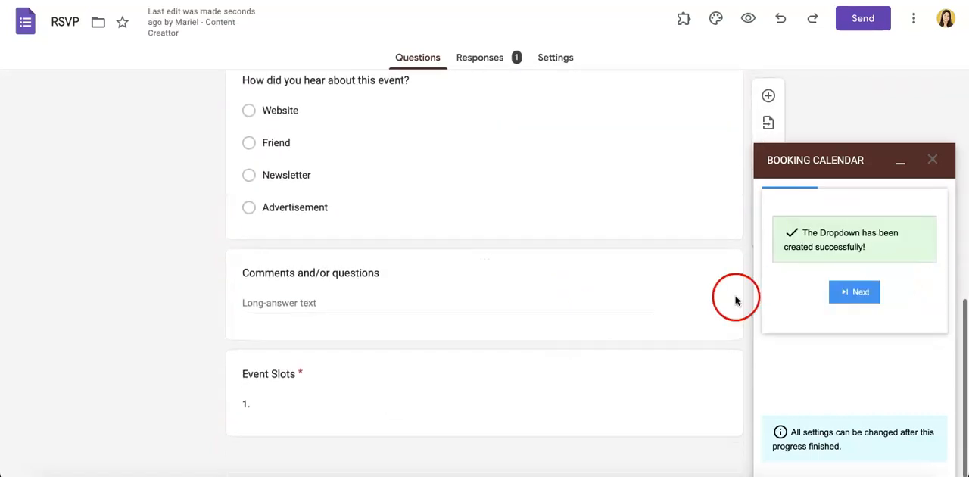
pyautogui.click(853, 292)
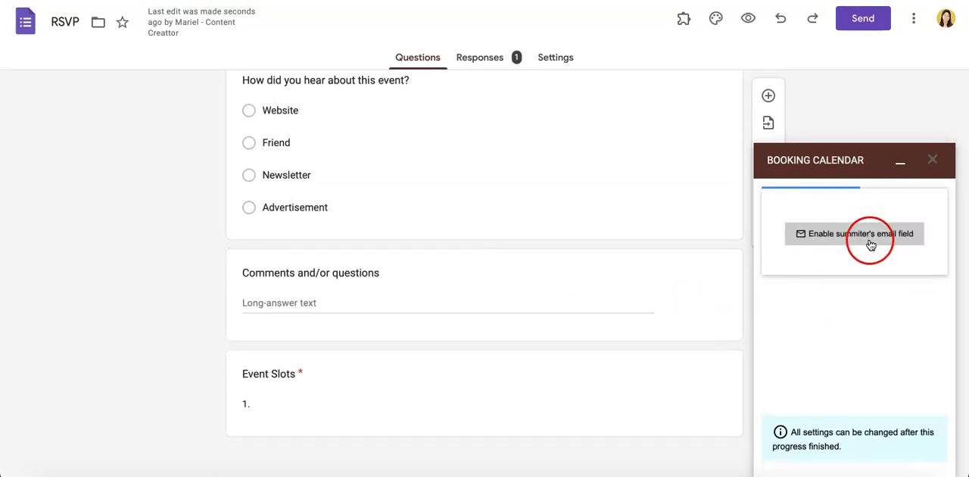
# - Enable the submitter's email field and finish setup until Requirements are met appears
pyautogui.click(860, 233)
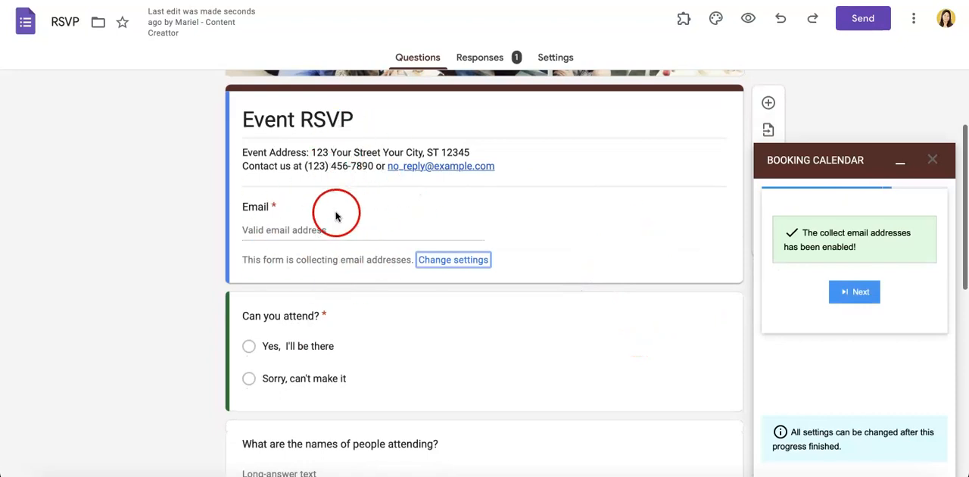
pyautogui.scroll(-3)
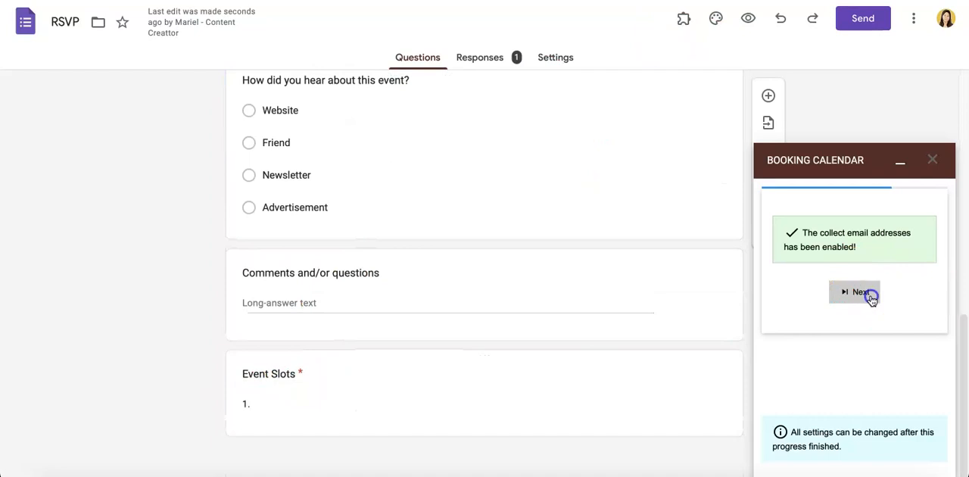
pyautogui.click(854, 293)
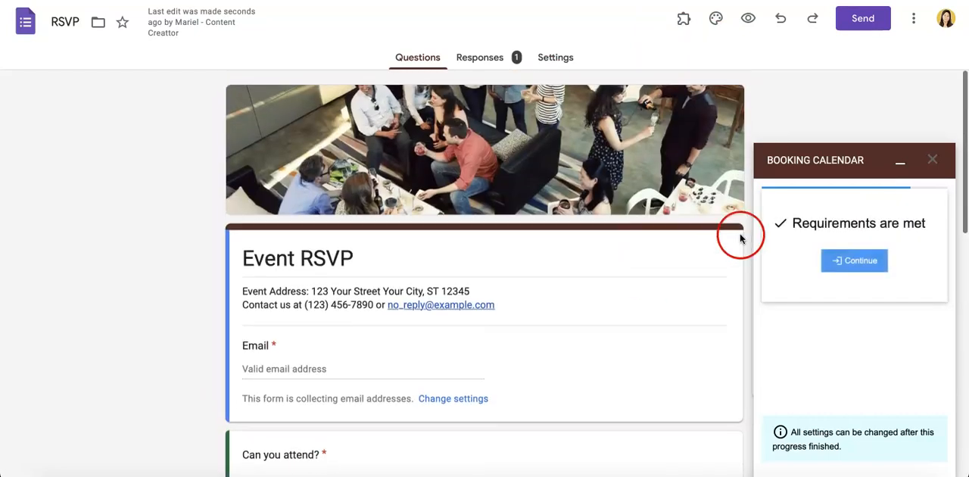
pyautogui.click(853, 261)
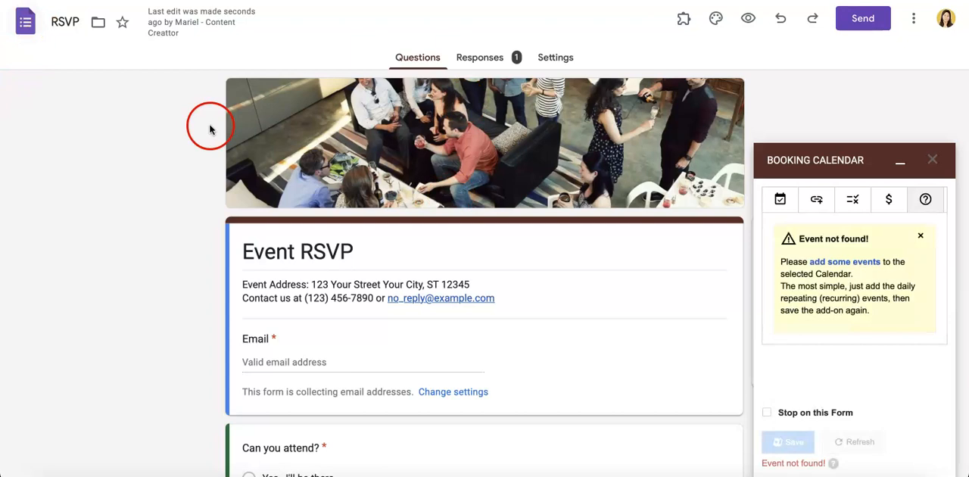
# - Review the Event not found warning; Event Slots shows only "All events are booked!"
pyautogui.scroll(-3)
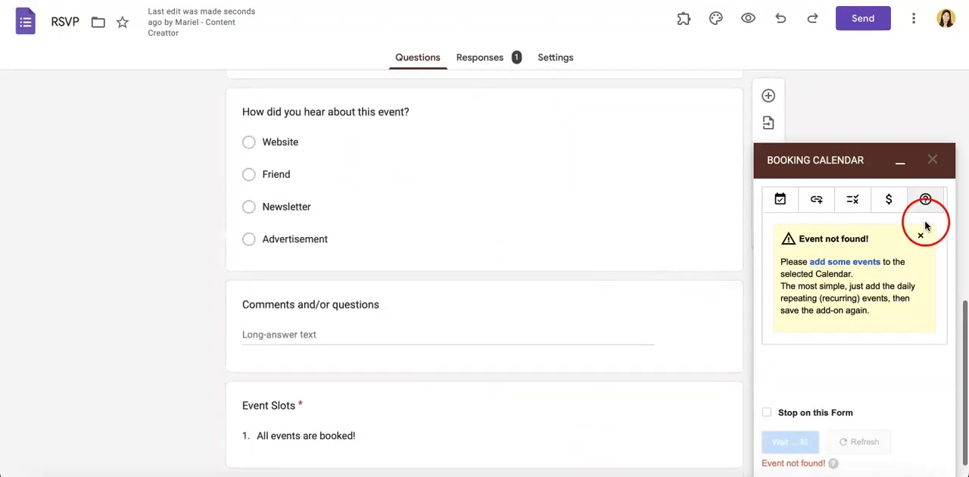
pyautogui.moveTo(76, 83)
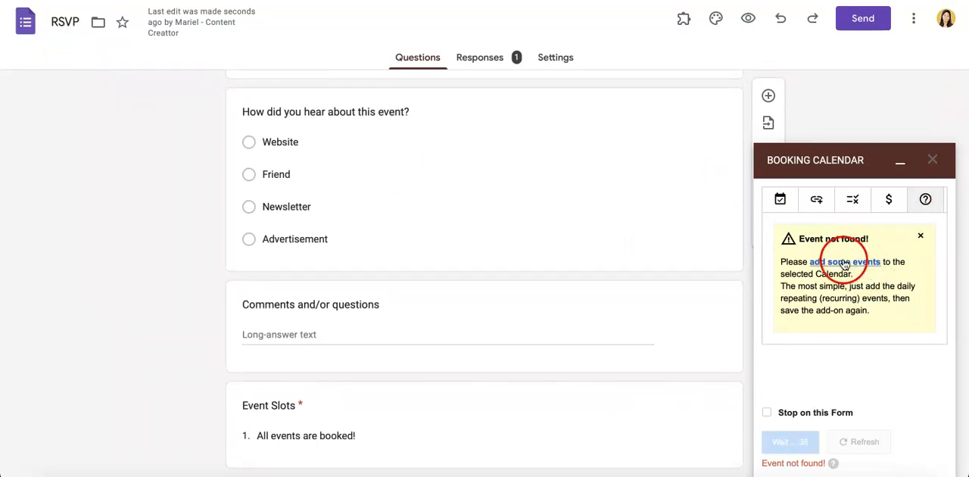
# - Follow the add some events link into Google Calendar, then switch back to the RSVP form
pyautogui.click(844, 262)
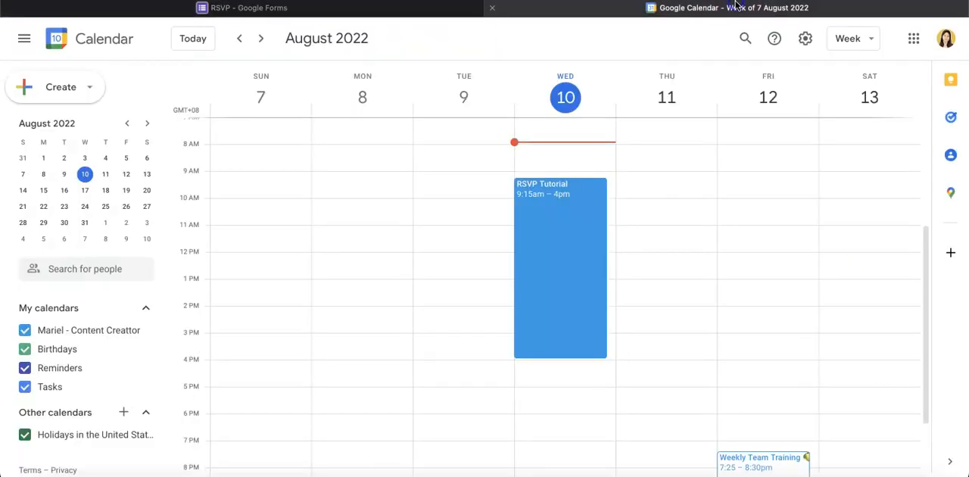
pyautogui.click(242, 8)
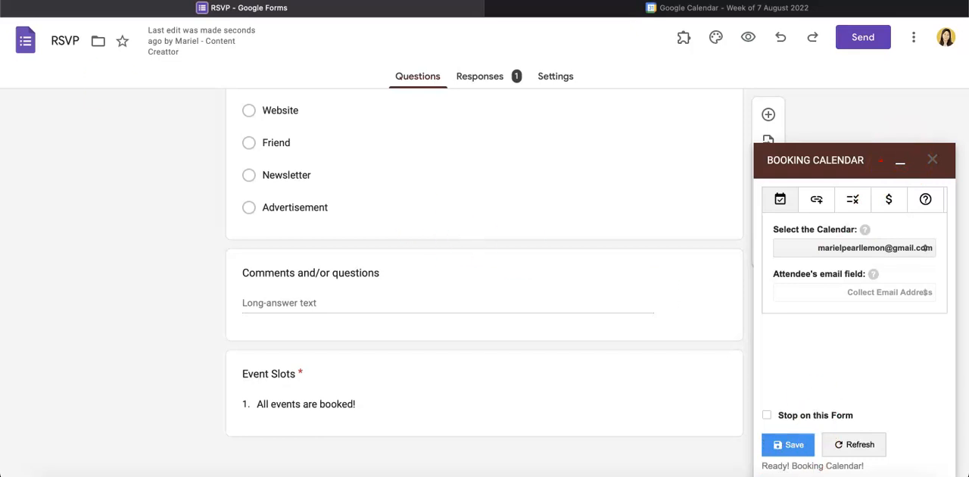
# - Save the Booking Calendar settings so Event Slots lists the Meeting with Me and John Jay slot
pyautogui.click(788, 445)
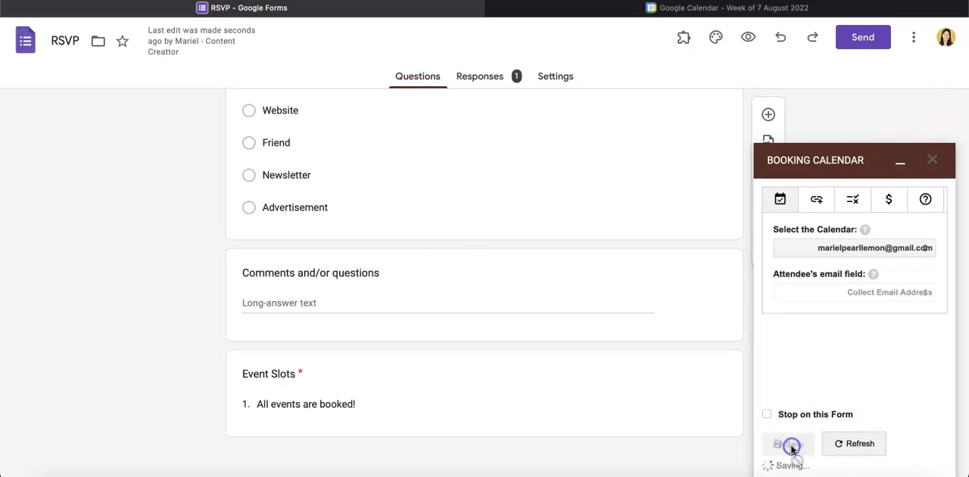
pyautogui.click(787, 442)
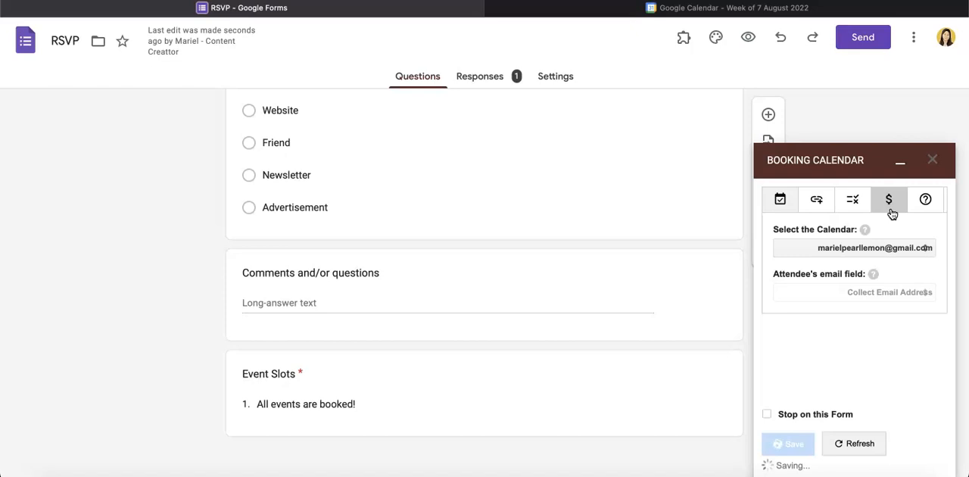
pyautogui.click(787, 443)
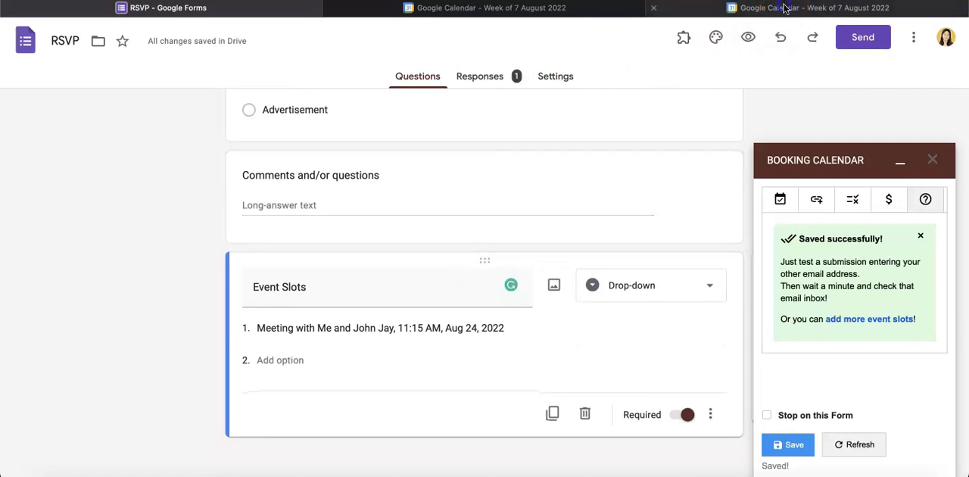
# - Create an RSVP event on Wednesday 10 August, 10–11:15am, in Google Calendar and return to the form
pyautogui.click(814, 7)
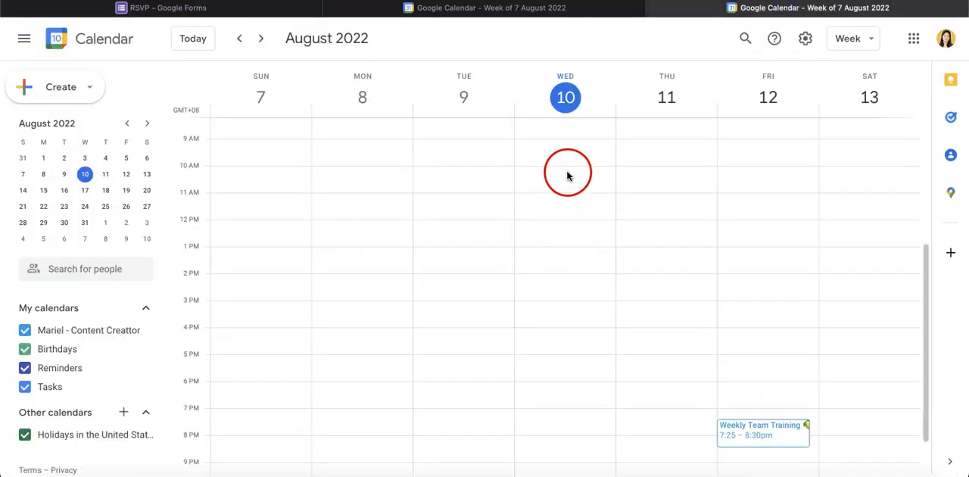
pyautogui.click(566, 173)
pyautogui.write('RSVP')
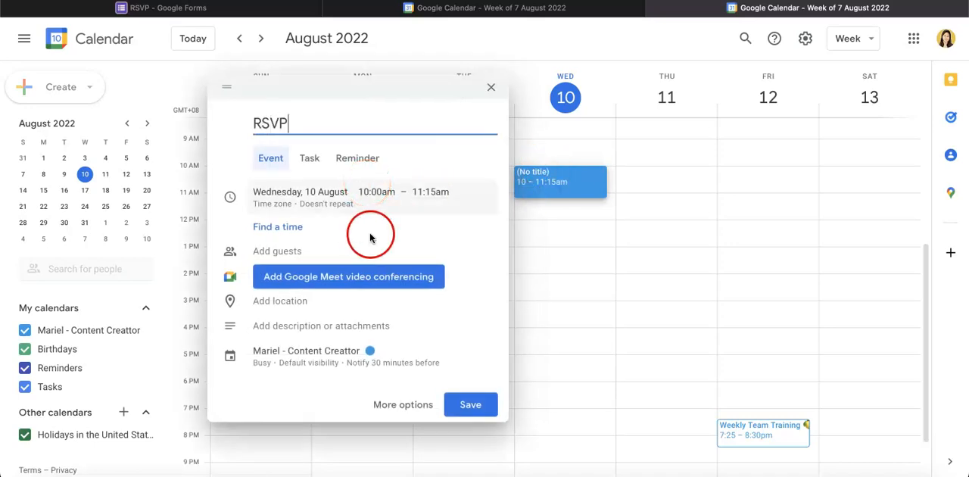
pyautogui.click(469, 403)
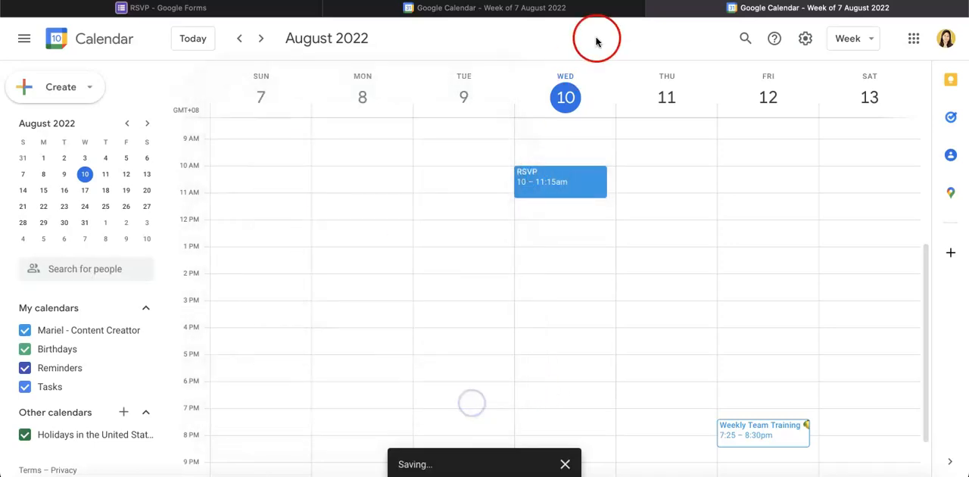
pyautogui.click(168, 8)
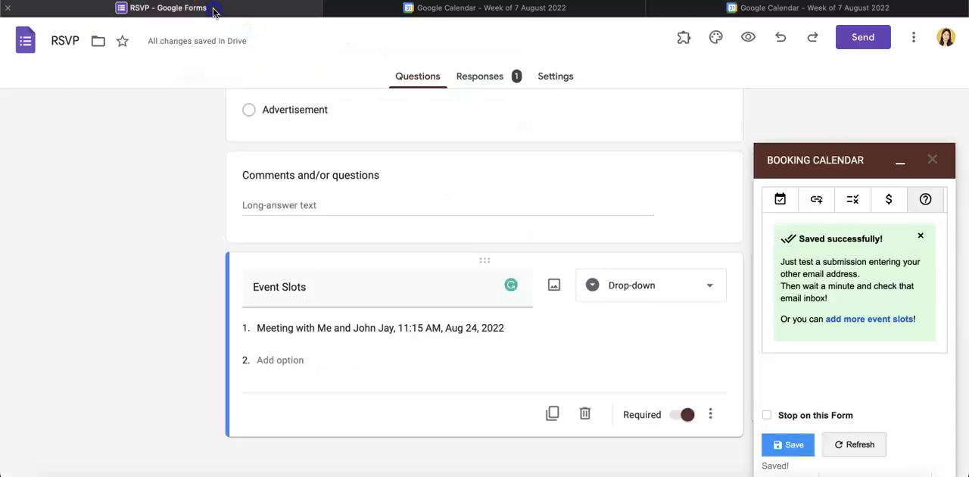
# - Save and refresh the Booking Calendar settings to sync Event Slots, then view the calendar week
pyautogui.click(787, 445)
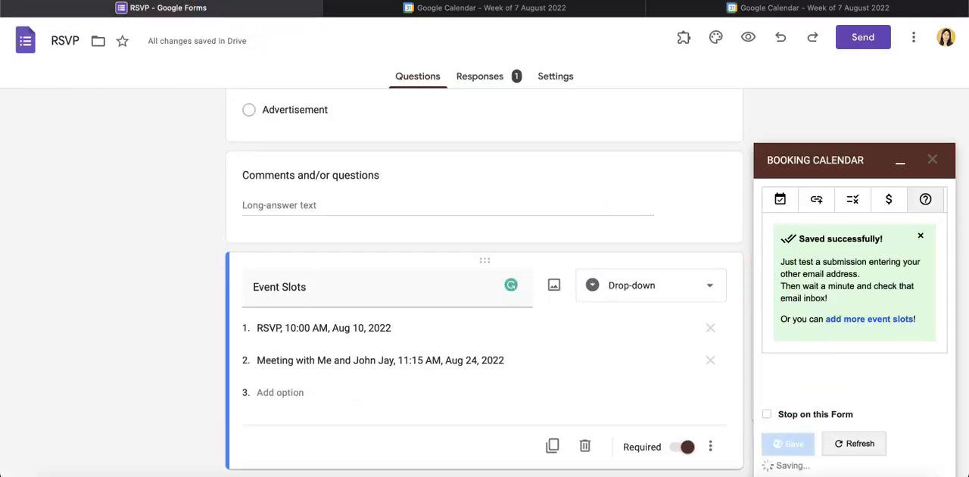
pyautogui.click(276, 327)
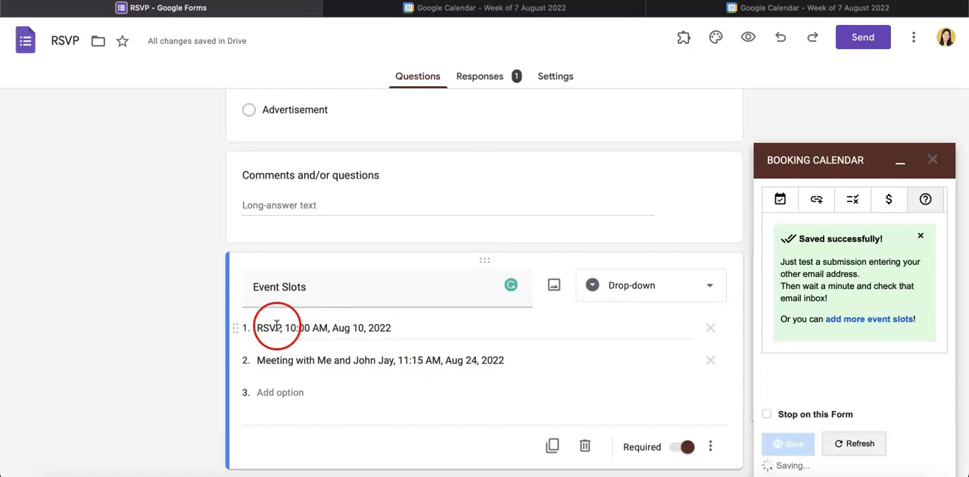
pyautogui.click(710, 327)
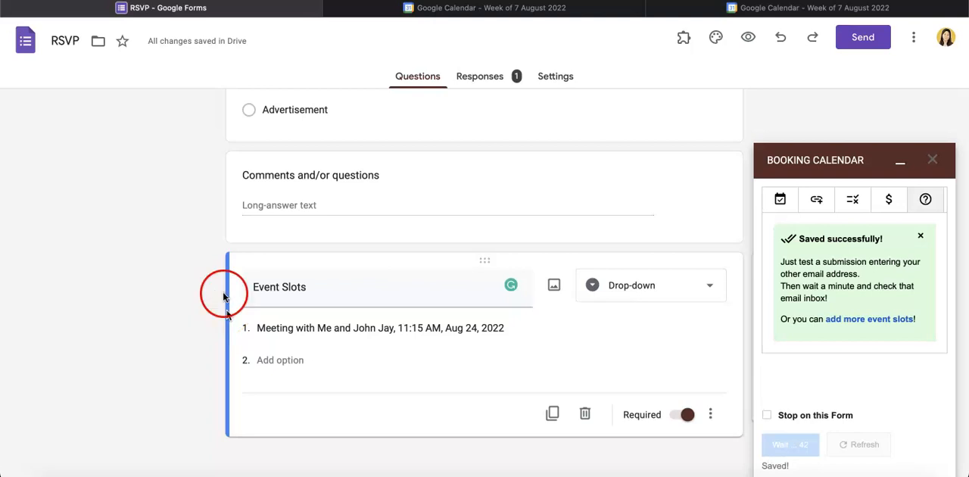
pyautogui.click(814, 8)
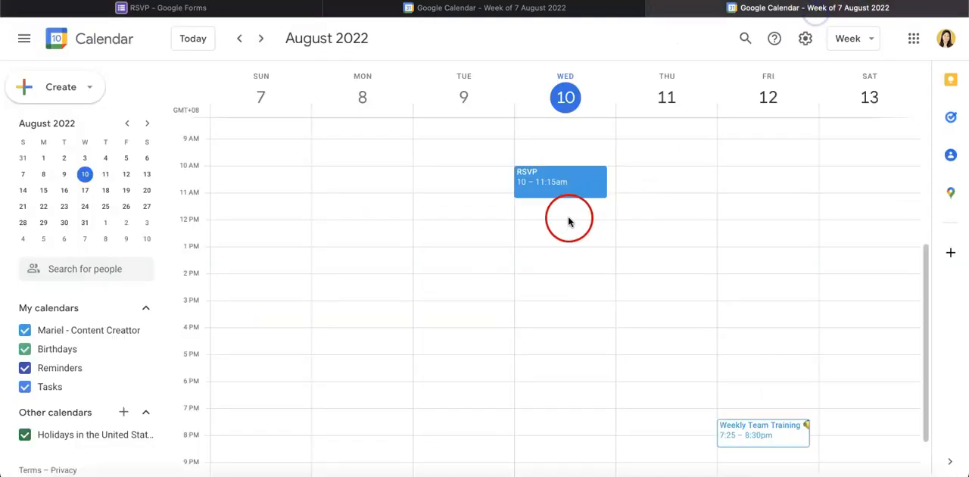
# - Add another RSVP event on Wednesday 10 August in Google Calendar and return to the form
pyautogui.click(569, 218)
pyautogui.write('R')
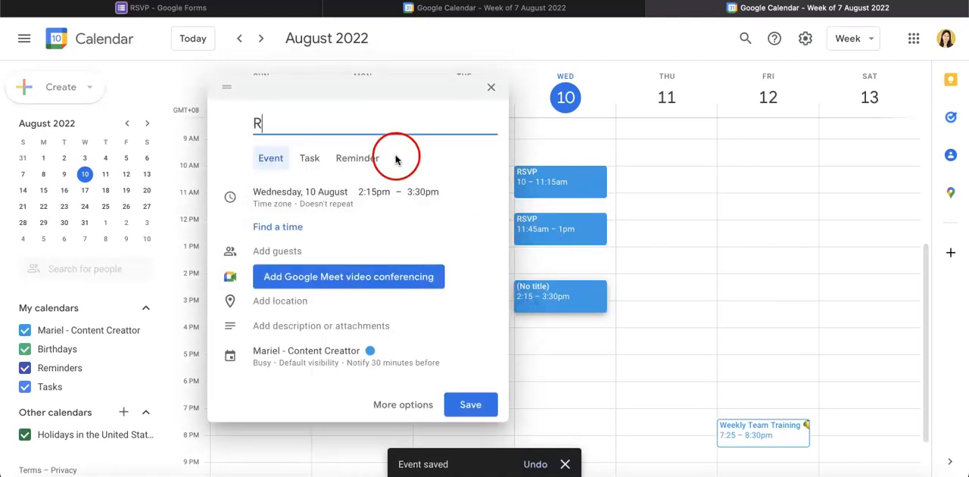
pyautogui.click(469, 405)
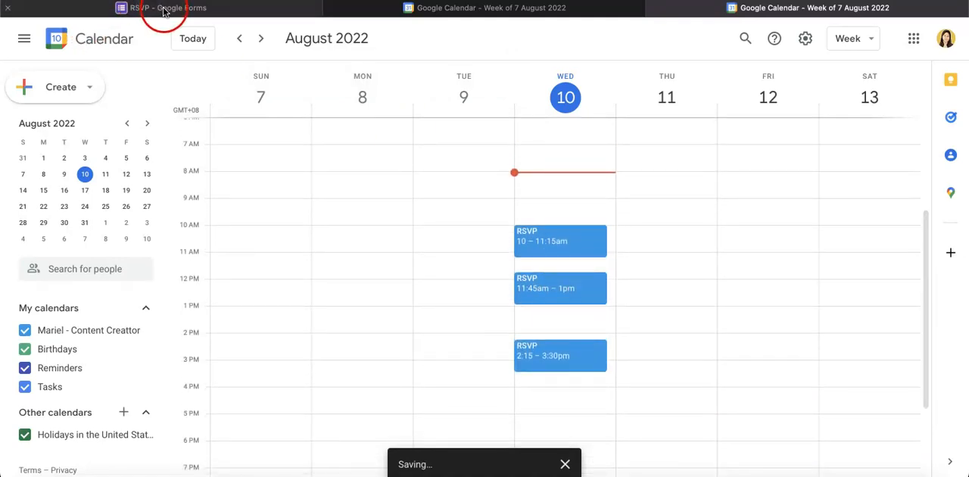
pyautogui.click(163, 7)
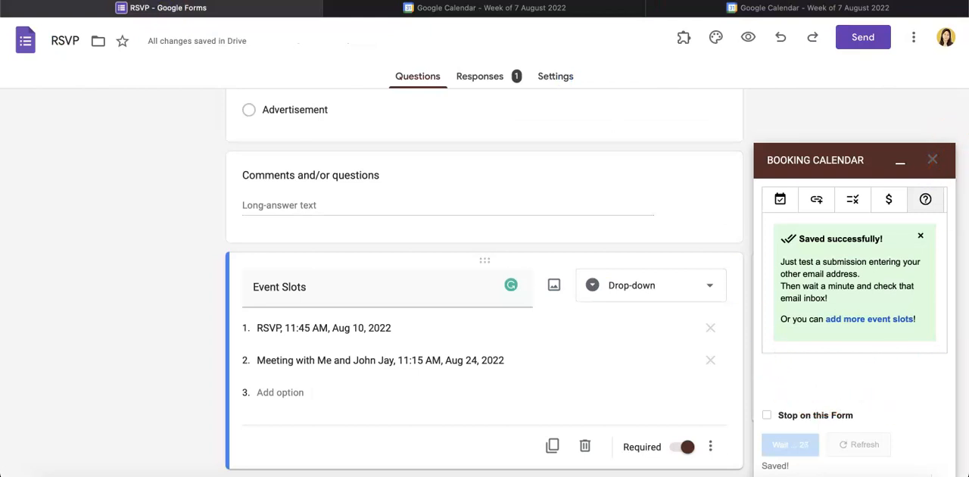
# - Refresh Event Slots so it lists RSVP slots at 11:45 AM and 2:15 PM on Aug 10, 2022
pyautogui.click(488, 8)
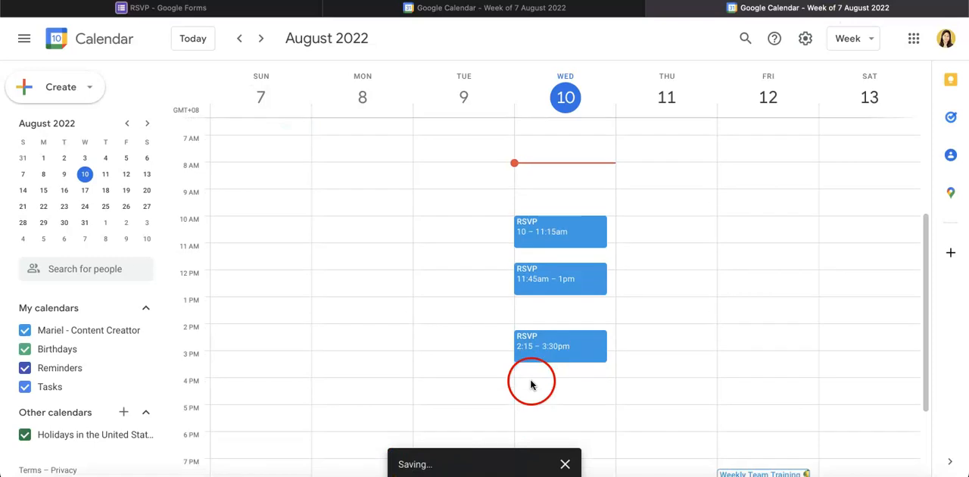
pyautogui.click(660, 315)
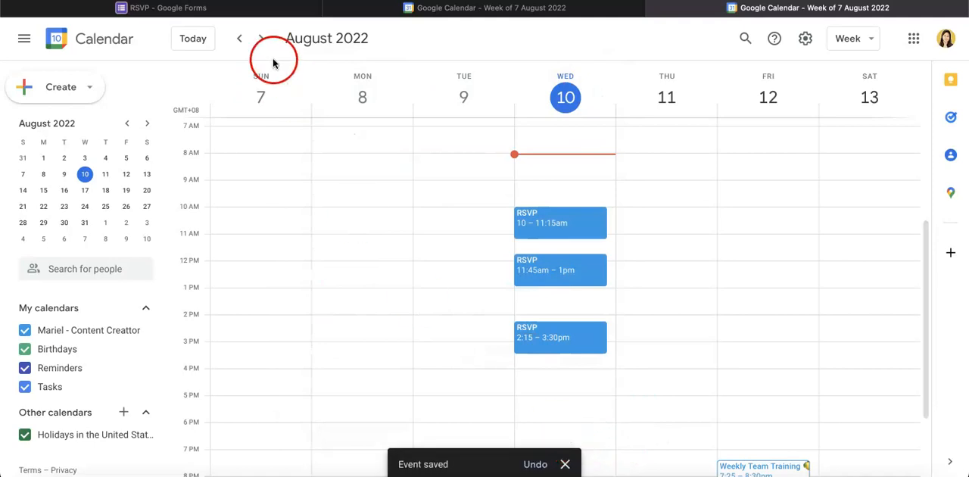
pyautogui.click(161, 8)
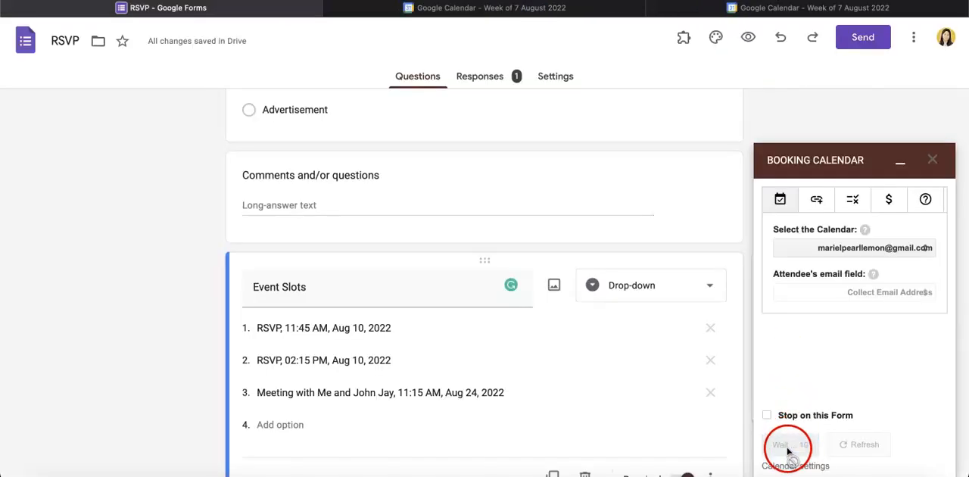
# - Save the Booking Calendar settings and open the live RSVP form, which reports an existing response
pyautogui.click(789, 445)
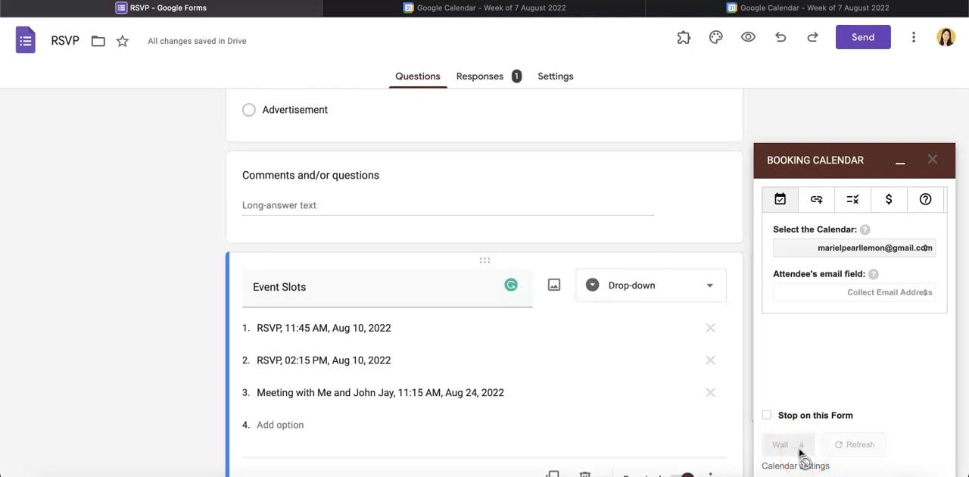
pyautogui.click(298, 312)
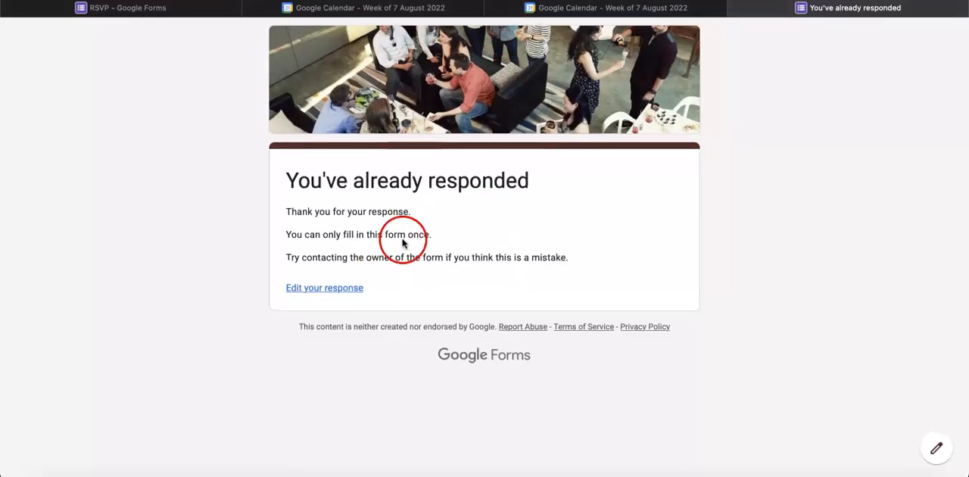
# - Edit the earlier response and check Event Slots lists the 11:45 AM and 2:15 PM RSVP times
pyautogui.click(324, 288)
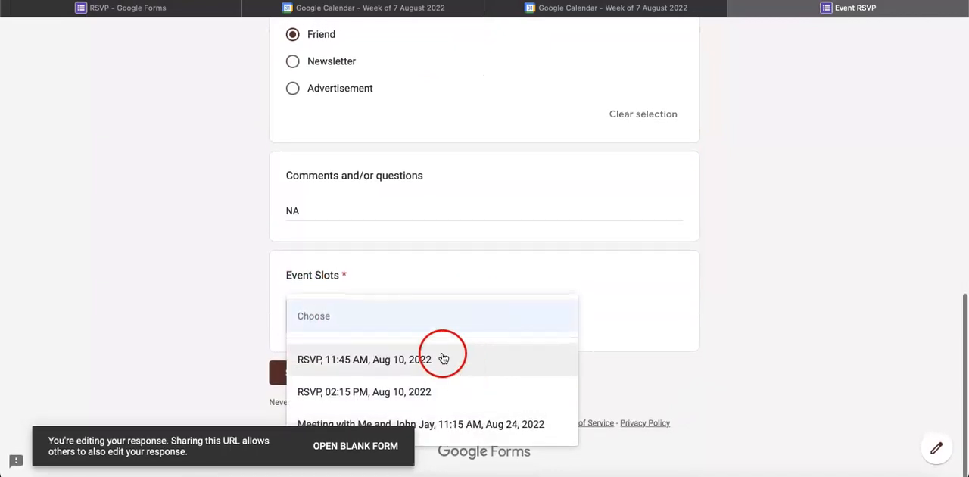
pyautogui.moveTo(472, 405)
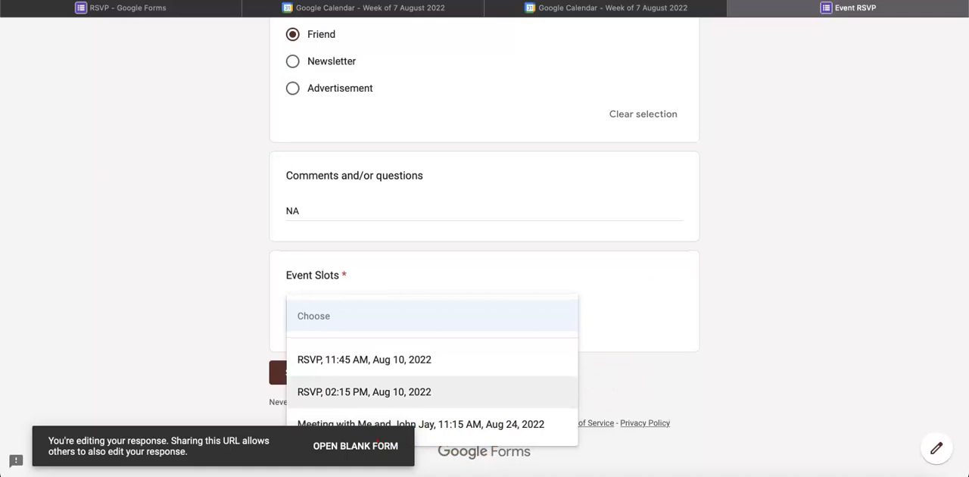
pyautogui.click(606, 8)
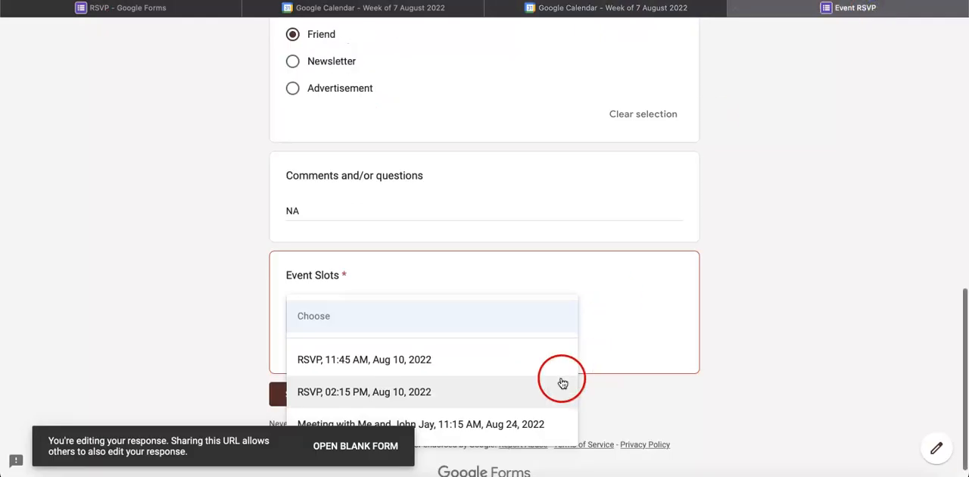
pyautogui.moveTo(339, 360)
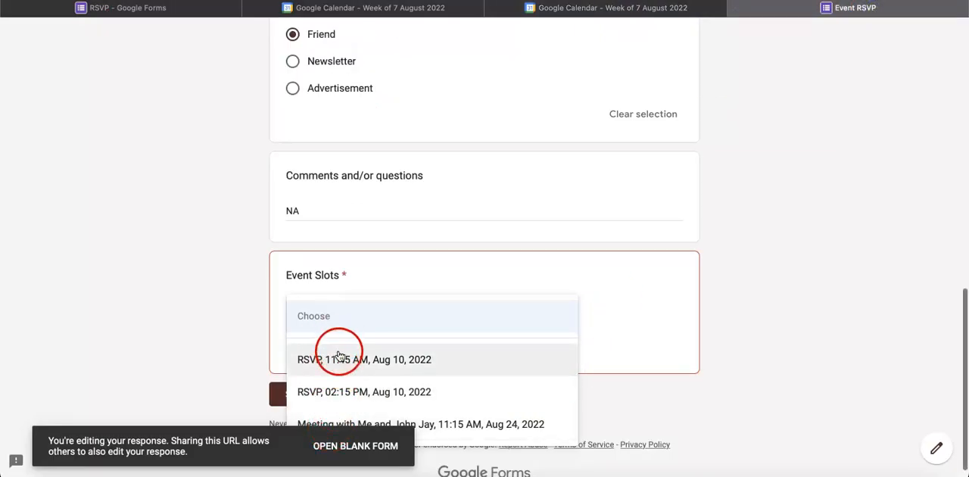
pyautogui.moveTo(355, 405)
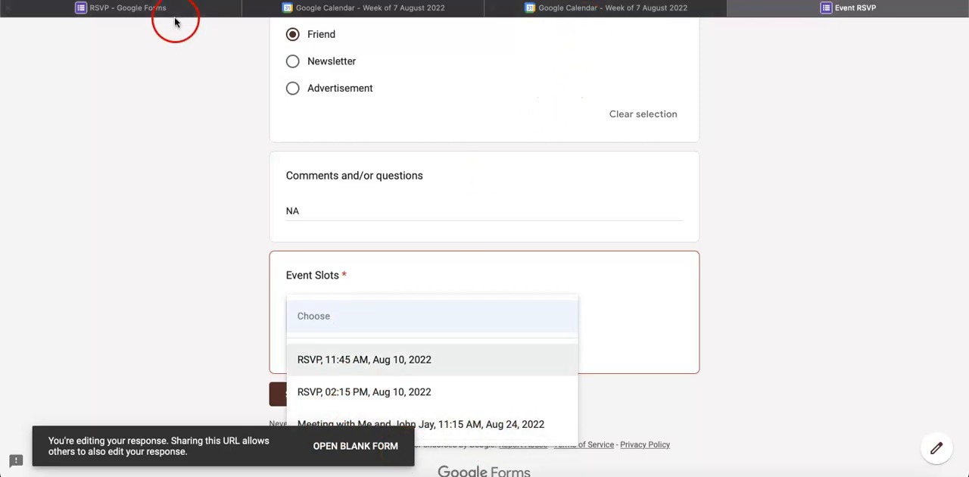
# - Glance at the 10 August RSVP events in Google Calendar, then return to the RSVP form editor
pyautogui.click(369, 8)
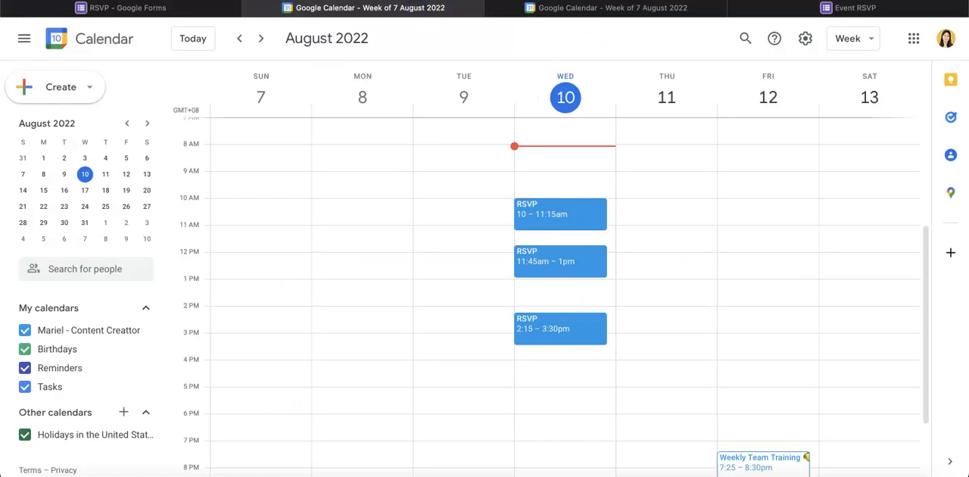
pyautogui.click(121, 8)
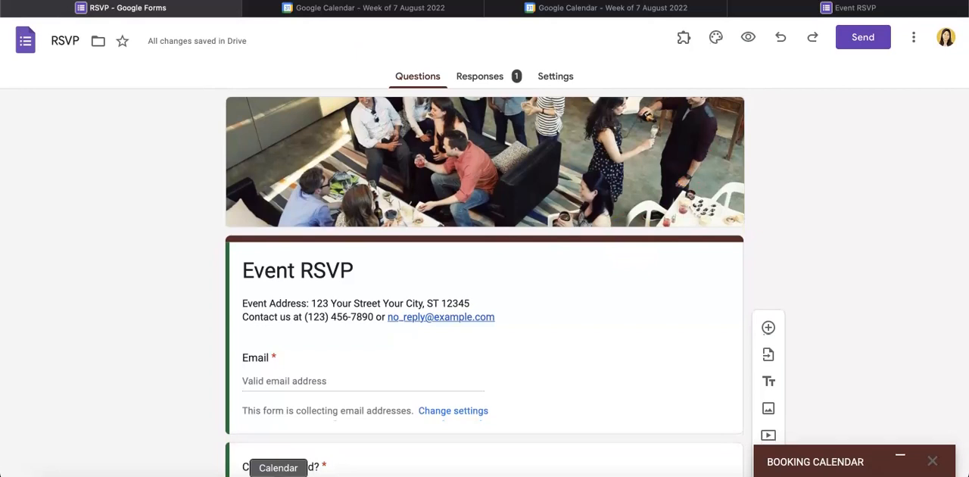
pyautogui.moveTo(15, 163)
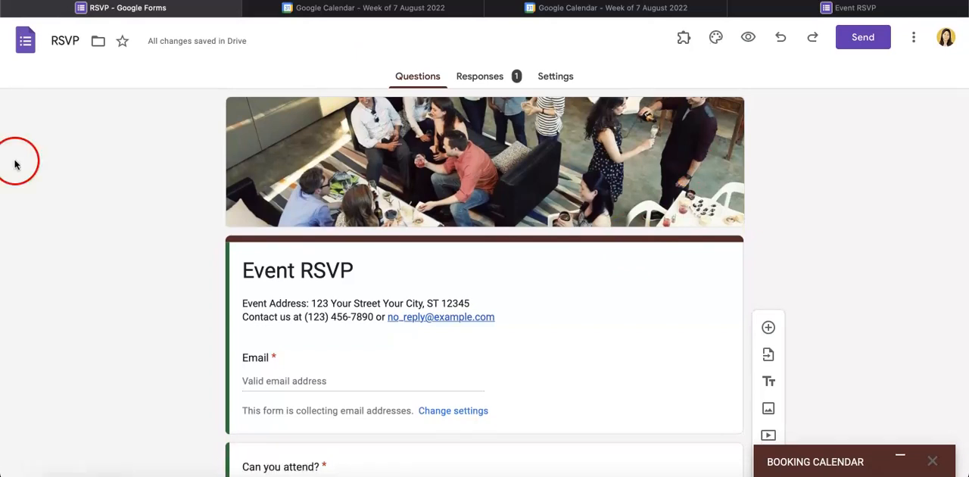